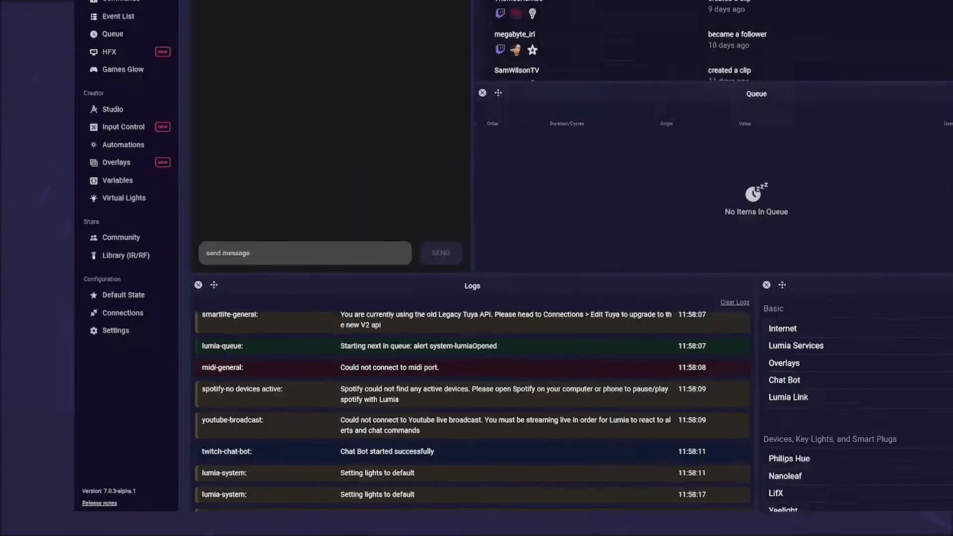
- Open Lumia Stream's General settings, showing version 7.0.3-alpha.1, language and currency
{"action": "left_click", "coordinate": [114, 330]}
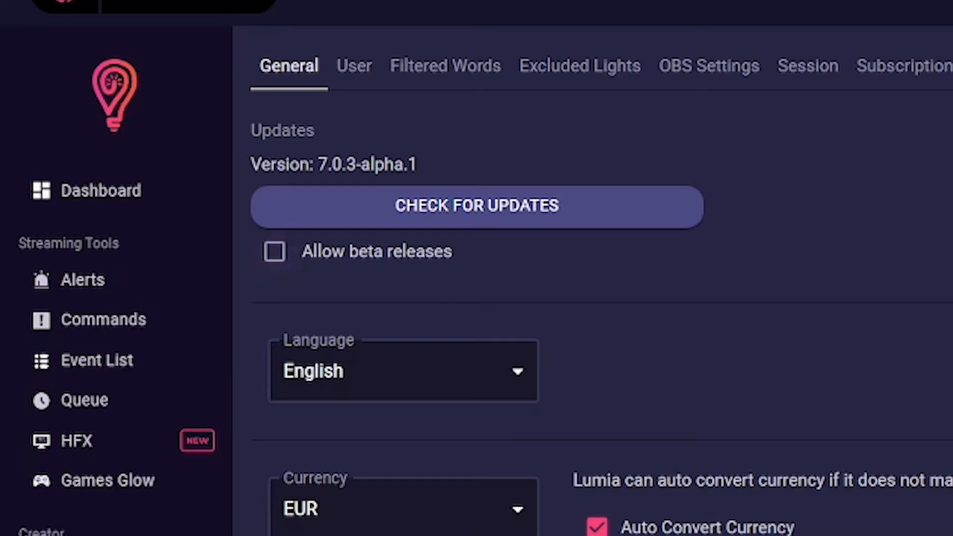
- Tick 'Allow beta releases' and keep English selected in the Language dropdown
{"action": "left_click", "coordinate": [274, 251]}
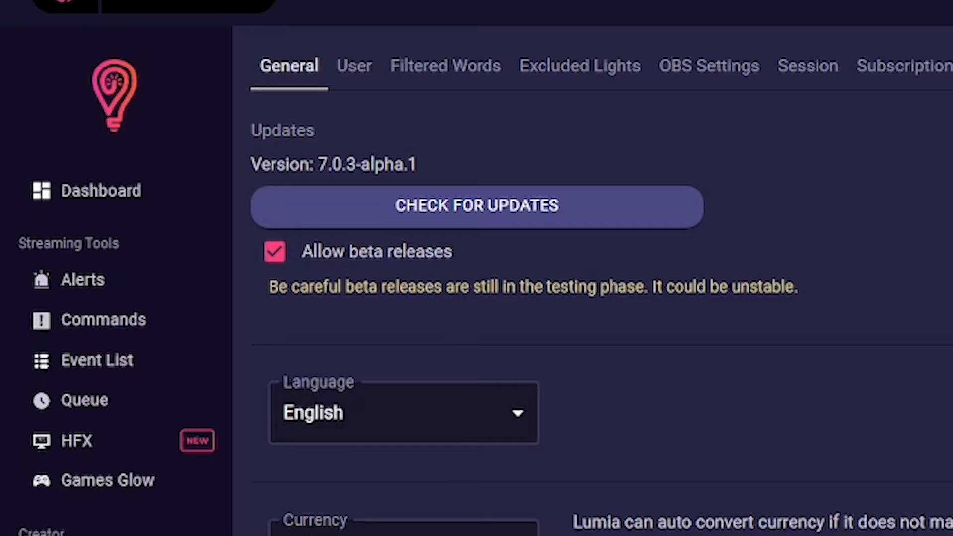
{"action": "left_click", "coordinate": [403, 412]}
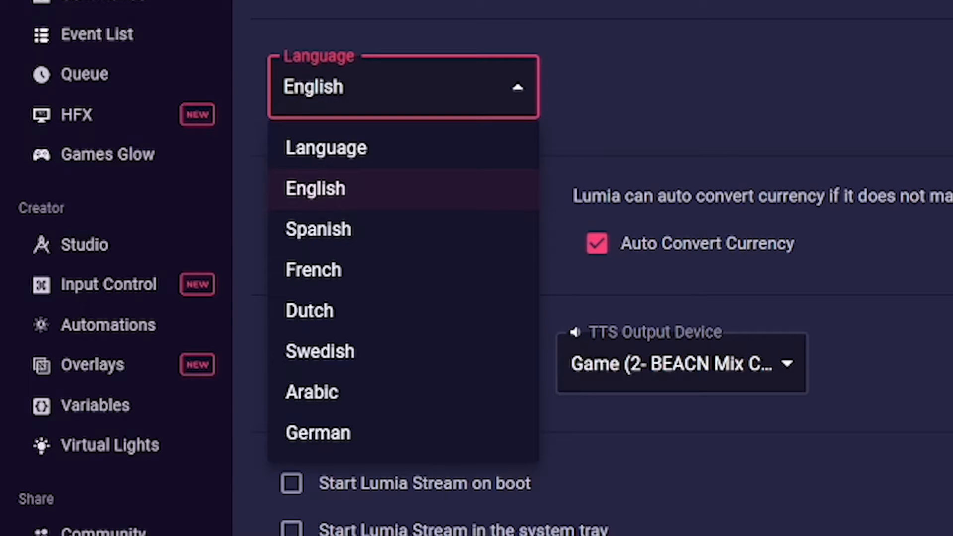
{"action": "left_click", "coordinate": [315, 187]}
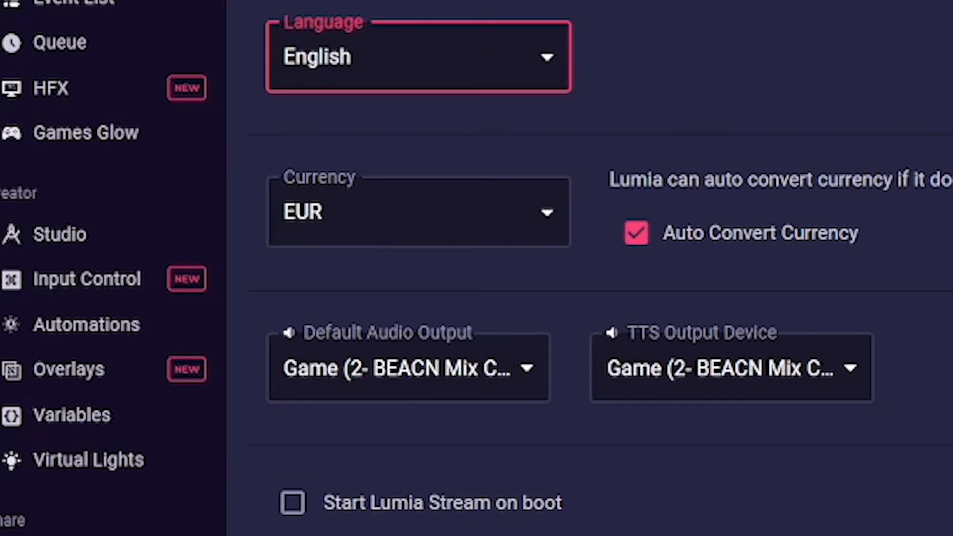
{"action": "left_click", "coordinate": [418, 211]}
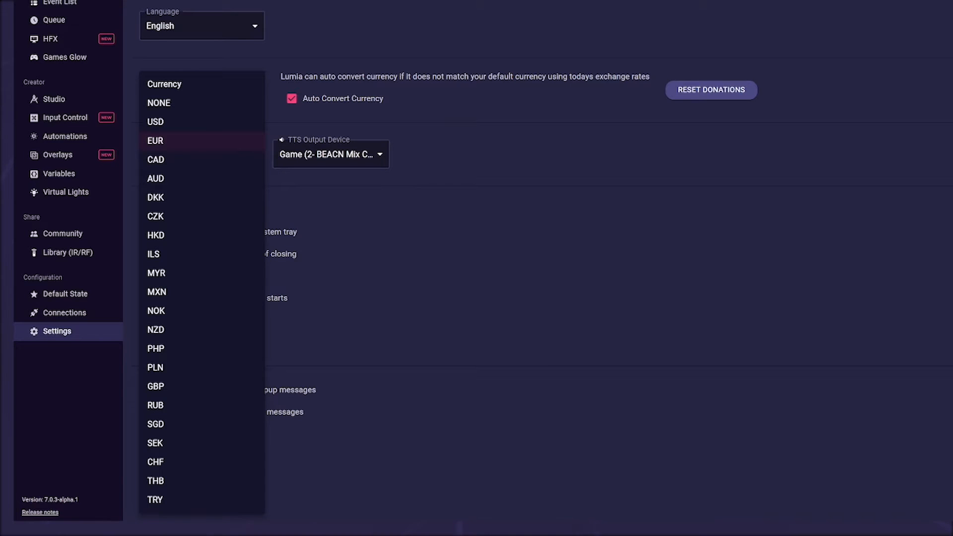
{"action": "left_click", "coordinate": [155, 140]}
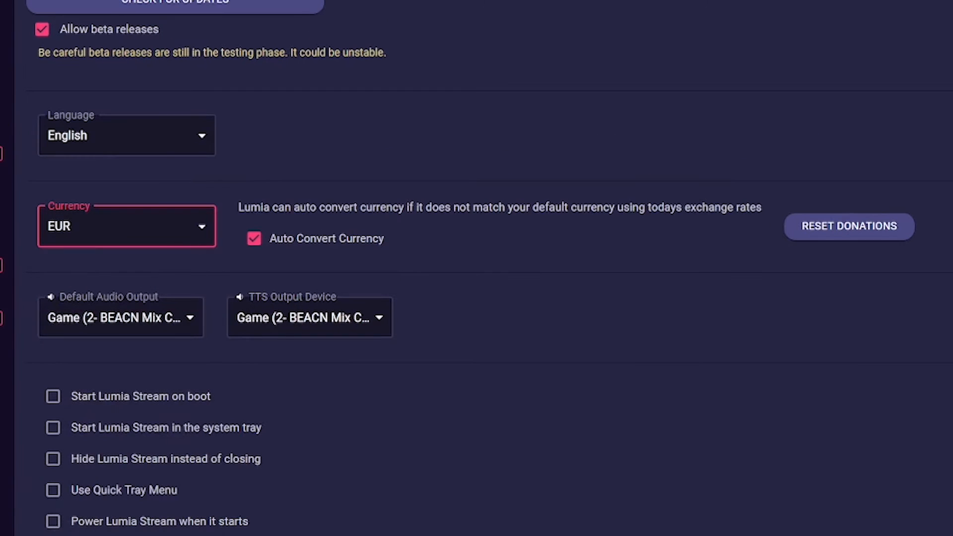
{"action": "left_click", "coordinate": [255, 238]}
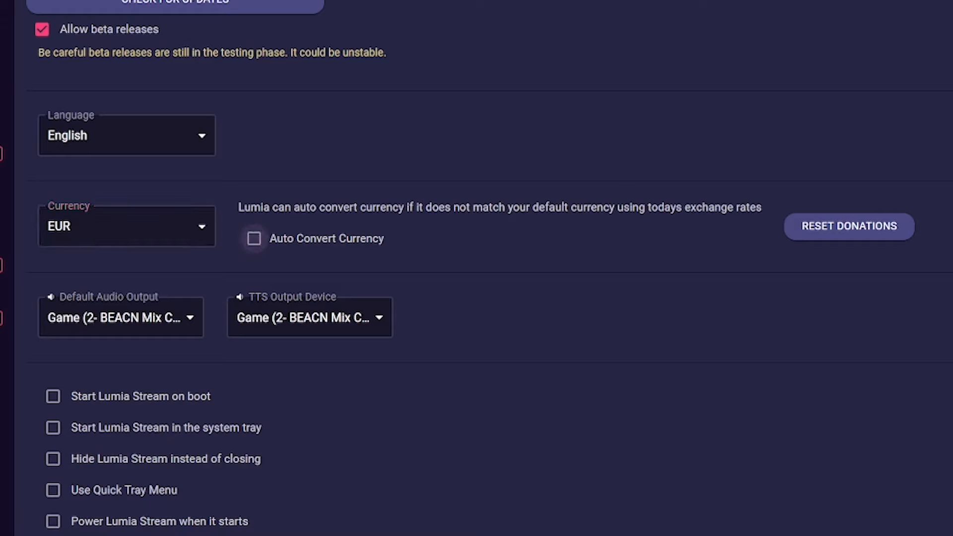
{"action": "left_click", "coordinate": [254, 239]}
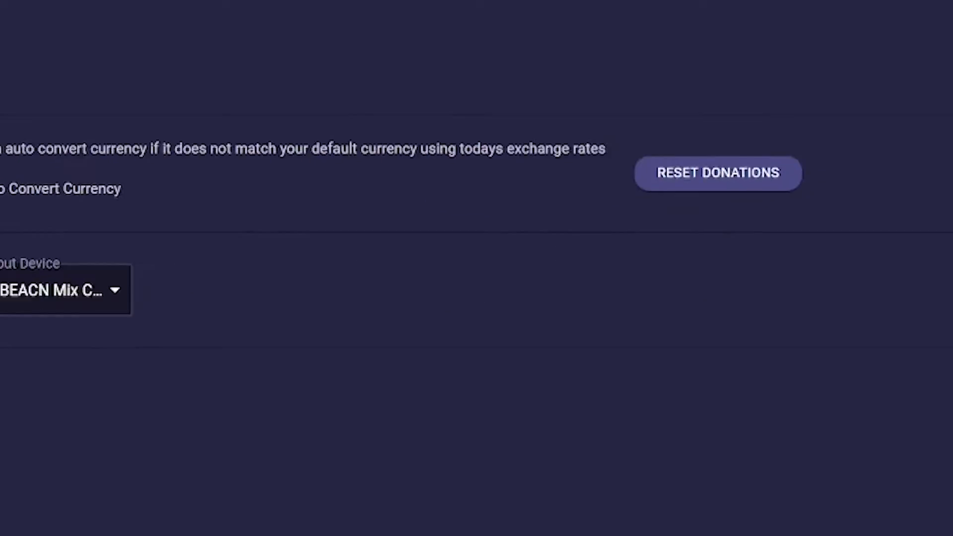
{"action": "left_click", "coordinate": [64, 289]}
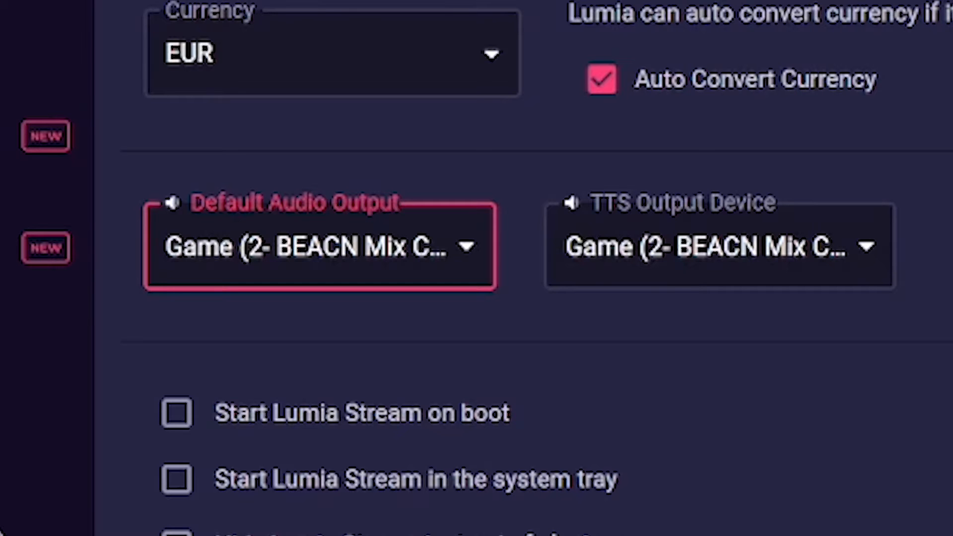
{"action": "left_click", "coordinate": [319, 246]}
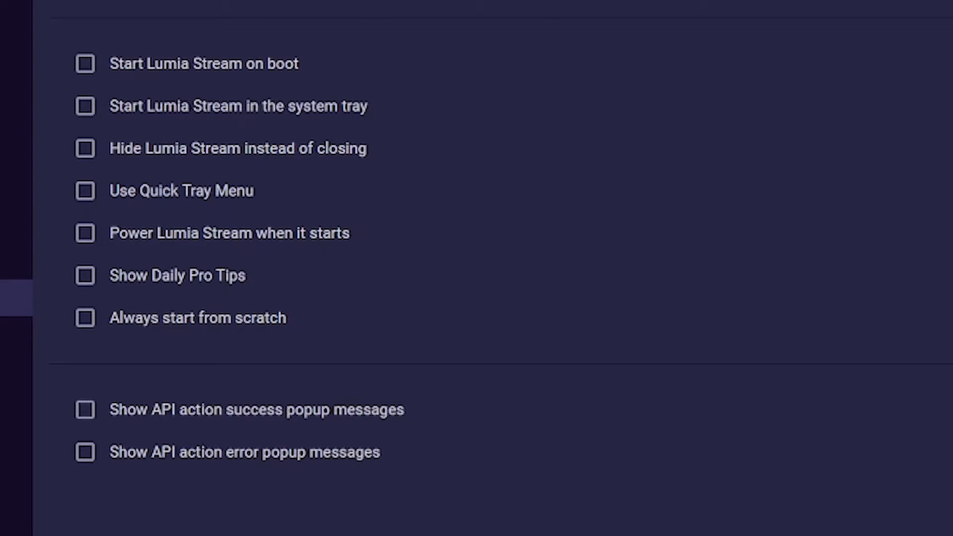
- Enable start on boot, start in tray, hide instead of close, and quick tray menu
{"action": "left_click", "coordinate": [84, 63]}
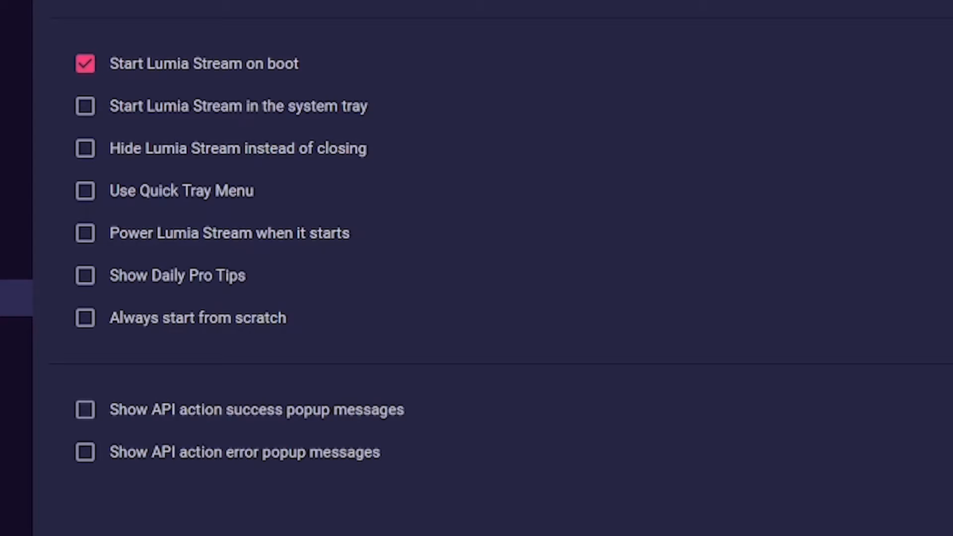
{"action": "left_click", "coordinate": [84, 106]}
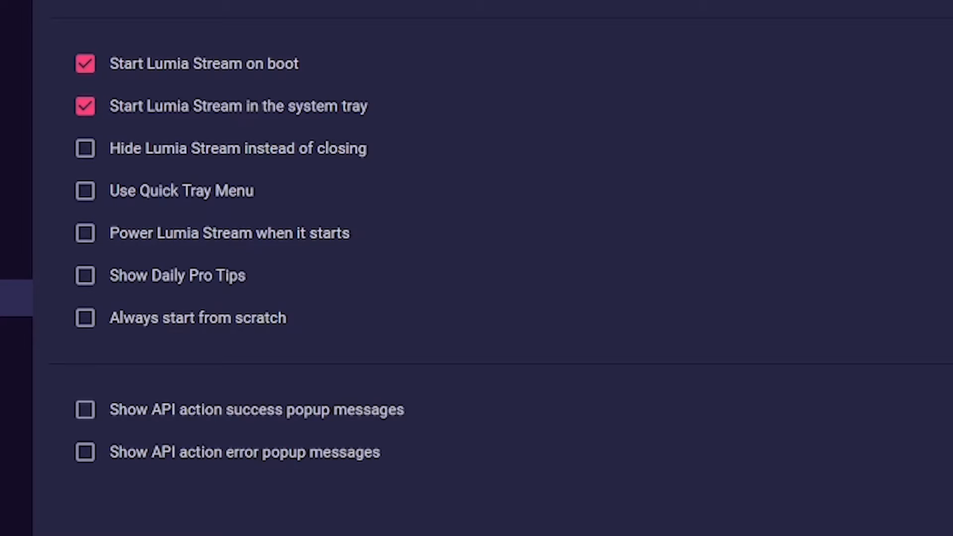
{"action": "left_click", "coordinate": [84, 148]}
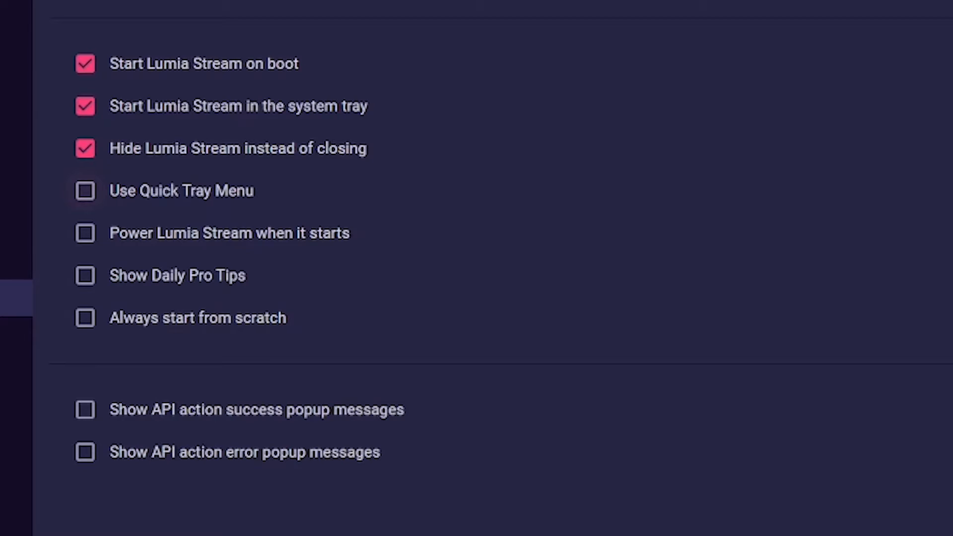
{"action": "left_click", "coordinate": [84, 190]}
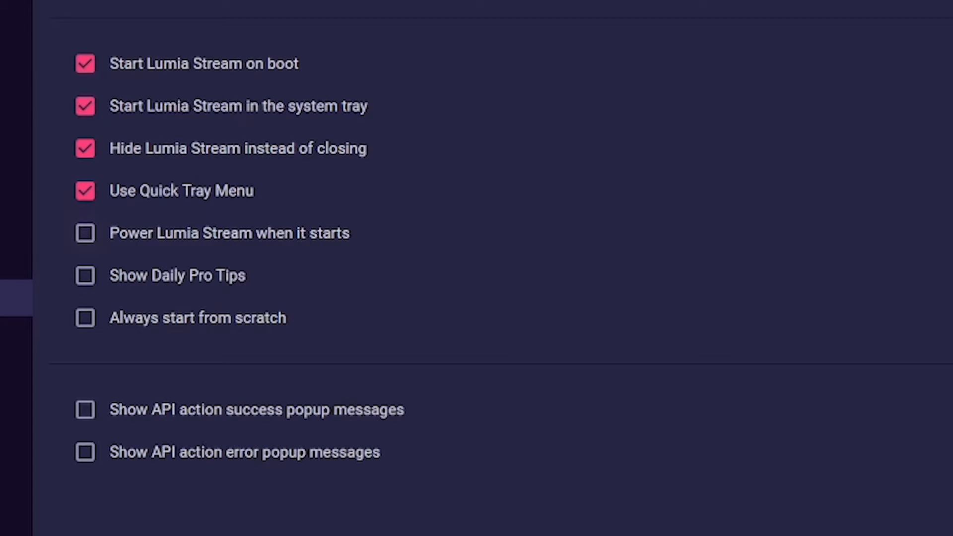
- Enable power on start, daily pro tips, always start from scratch, and API success/error popups
{"action": "left_click", "coordinate": [84, 233]}
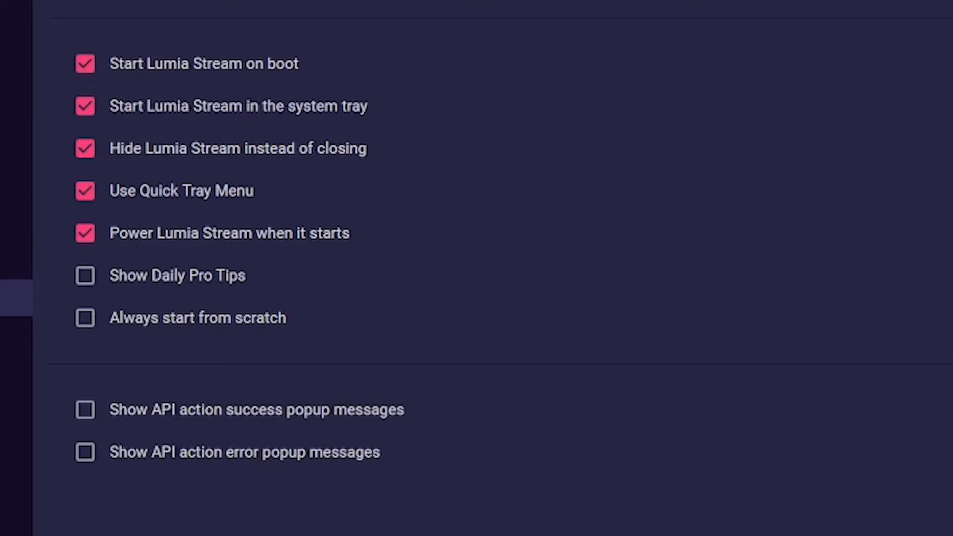
{"action": "left_click", "coordinate": [84, 276]}
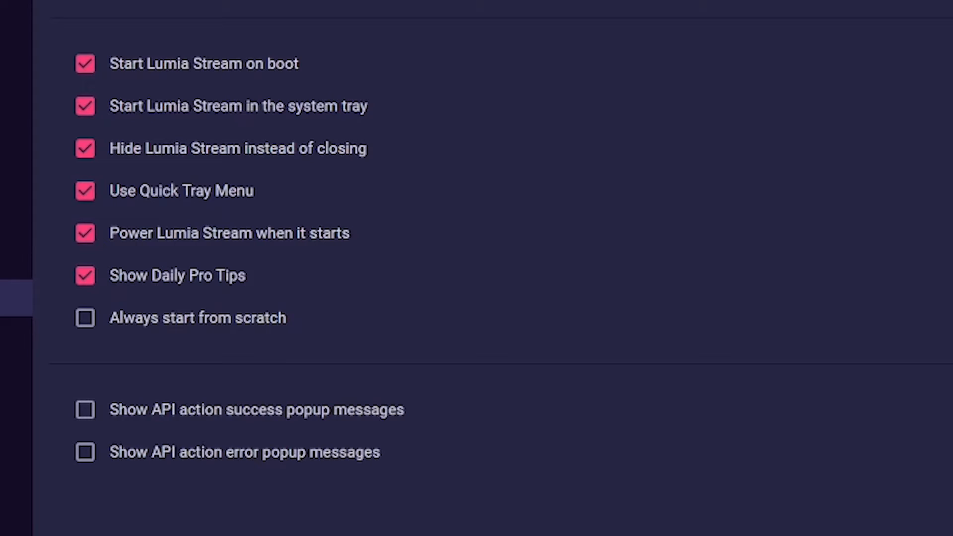
{"action": "left_click", "coordinate": [85, 317]}
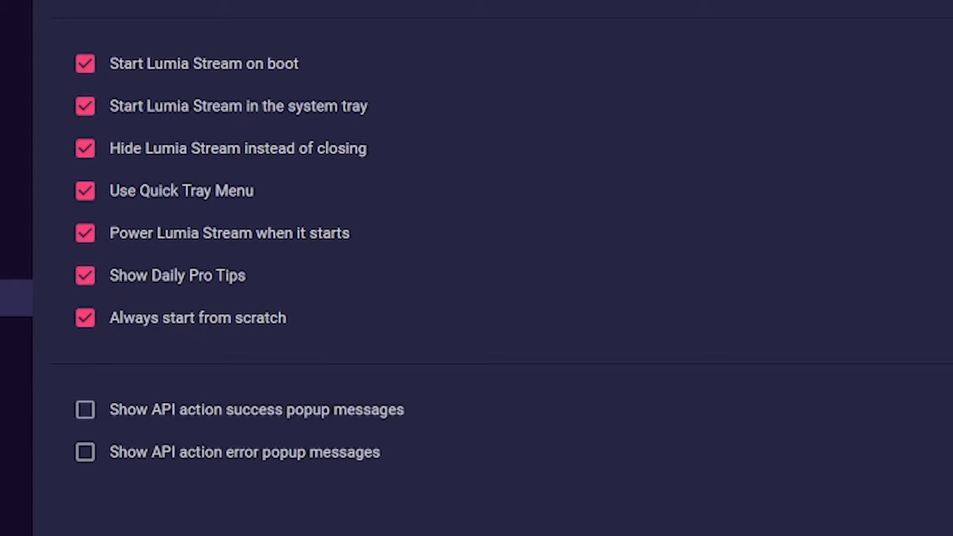
{"action": "left_click", "coordinate": [84, 409]}
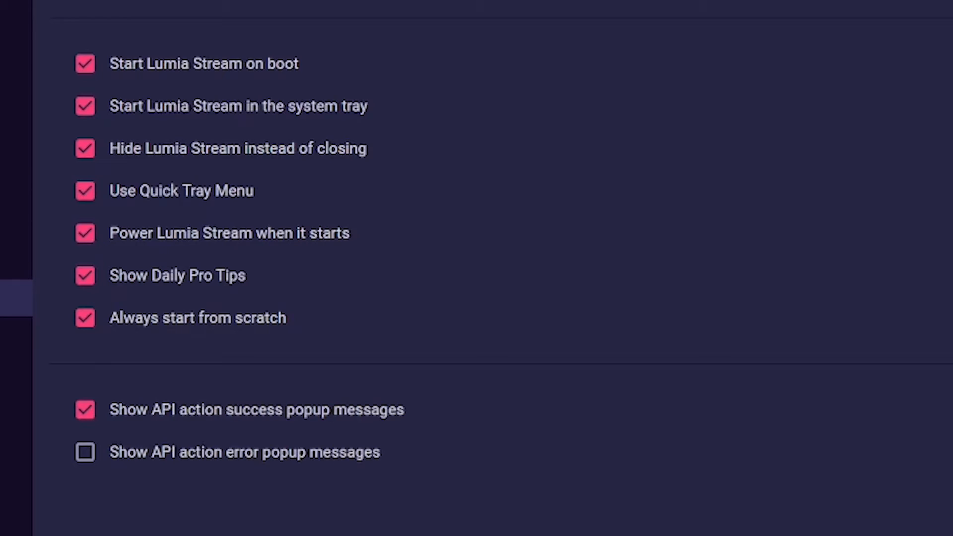
{"action": "left_click", "coordinate": [84, 451]}
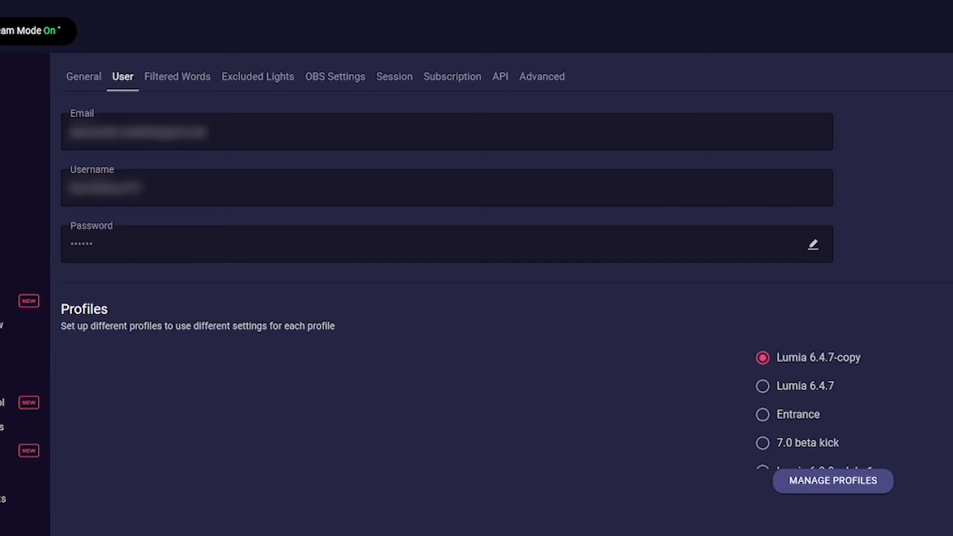
{"action": "scroll", "scroll_direction": "down", "scroll_amount": 3}
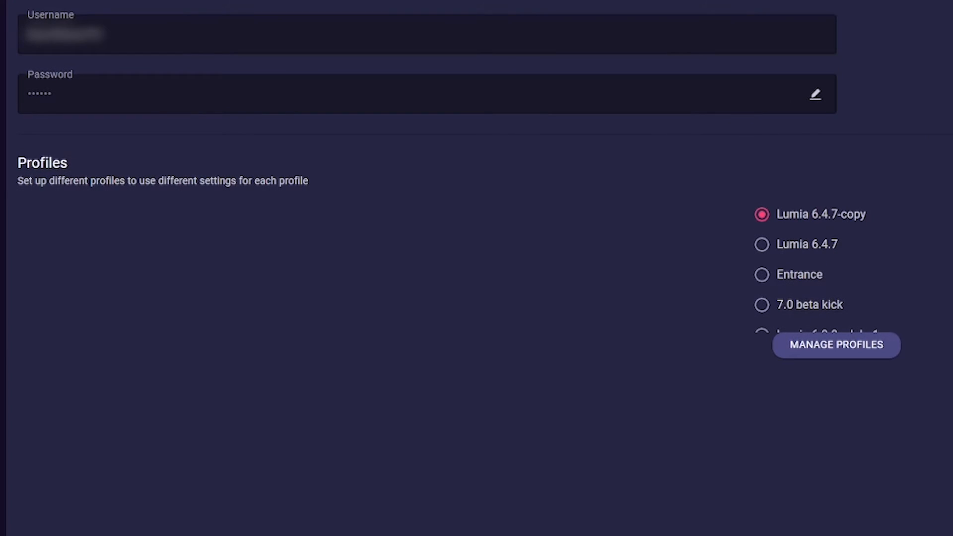
{"action": "left_click", "coordinate": [835, 345]}
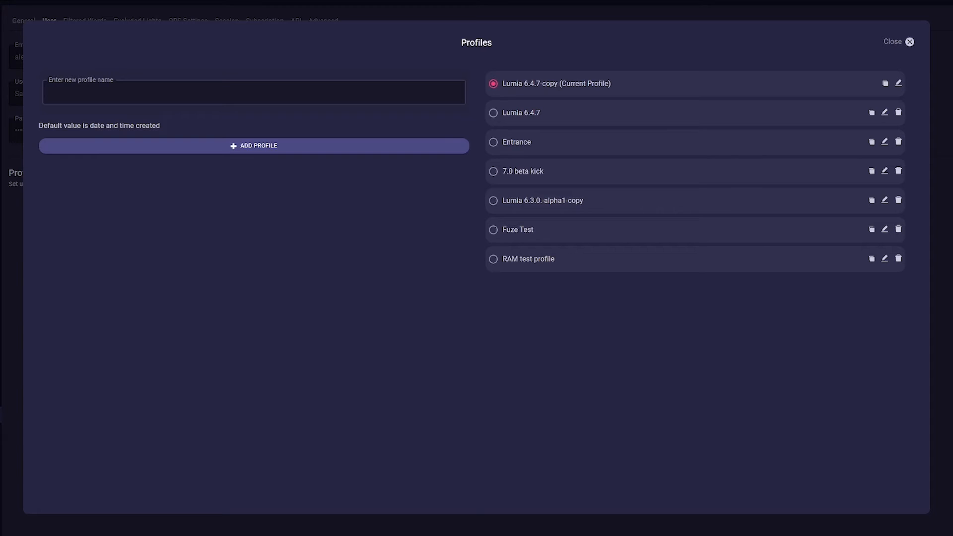
{"action": "left_click", "coordinate": [898, 41]}
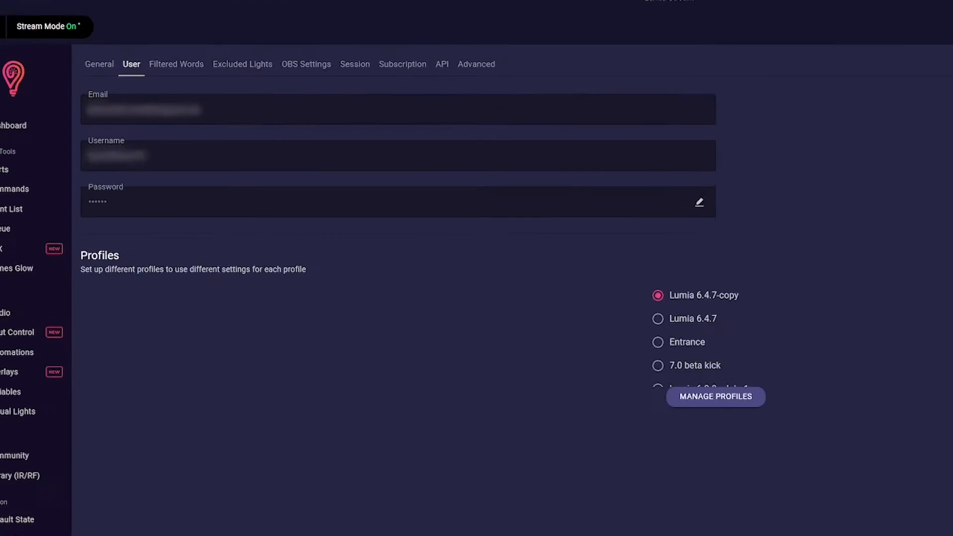
- Scroll through the Filtered Words and TTS options, then view Excluded Lights grouped by brand
{"action": "left_click", "coordinate": [176, 64]}
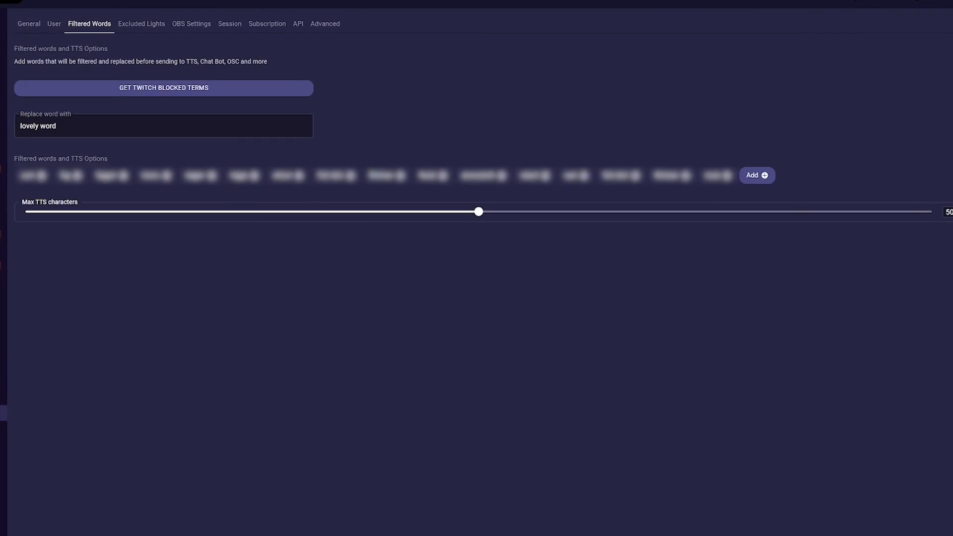
{"action": "scroll", "scroll_direction": "down", "scroll_amount": 3}
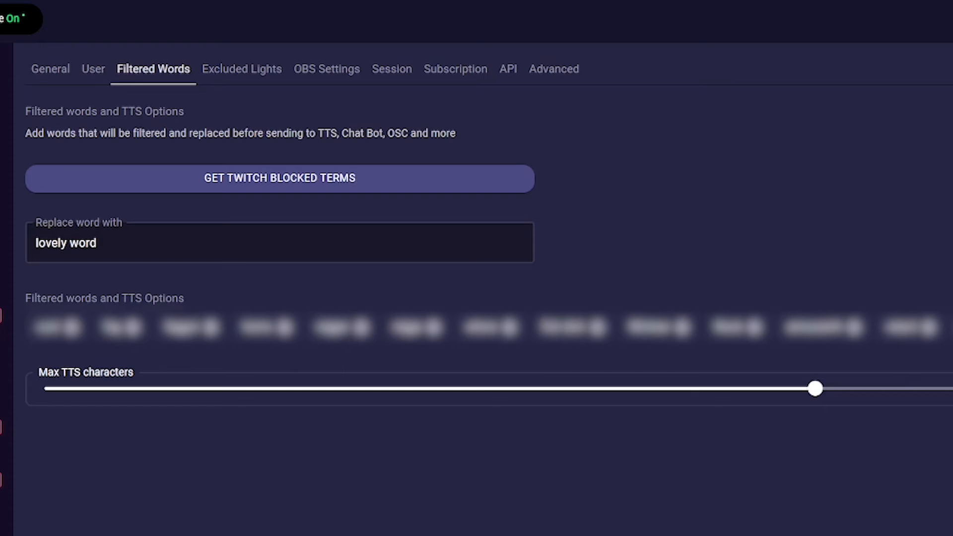
{"action": "scroll", "scroll_direction": "down", "scroll_amount": 3}
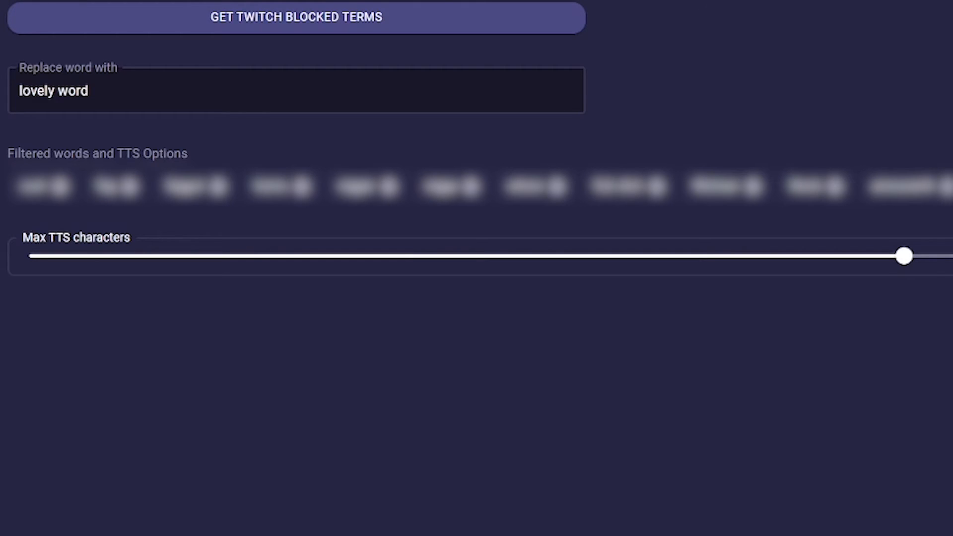
{"action": "scroll", "scroll_direction": "up", "scroll_amount": 3}
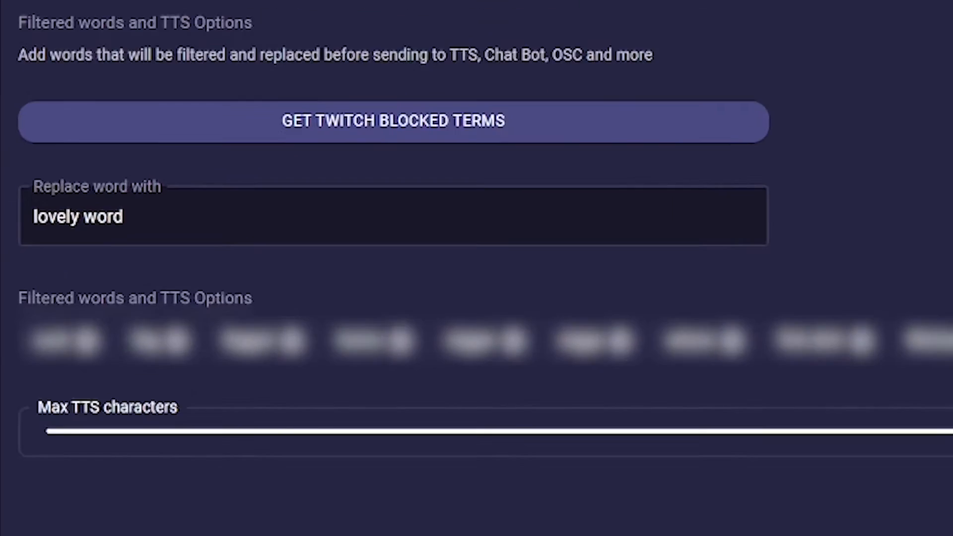
{"action": "left_click", "coordinate": [467, 63]}
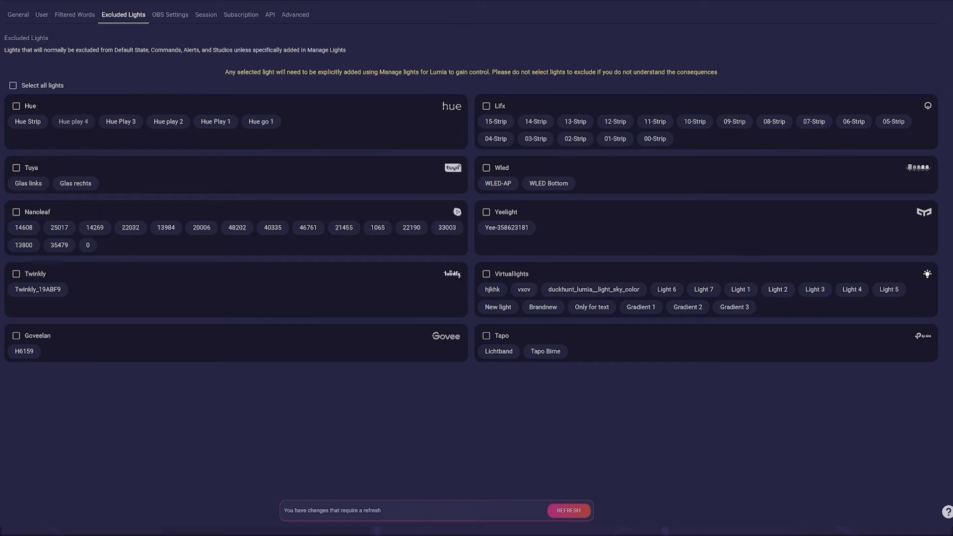
- Toggle a Hue play light exclusion off again, then view OBS remux-to-MP4 settings
{"action": "left_click", "coordinate": [168, 122]}
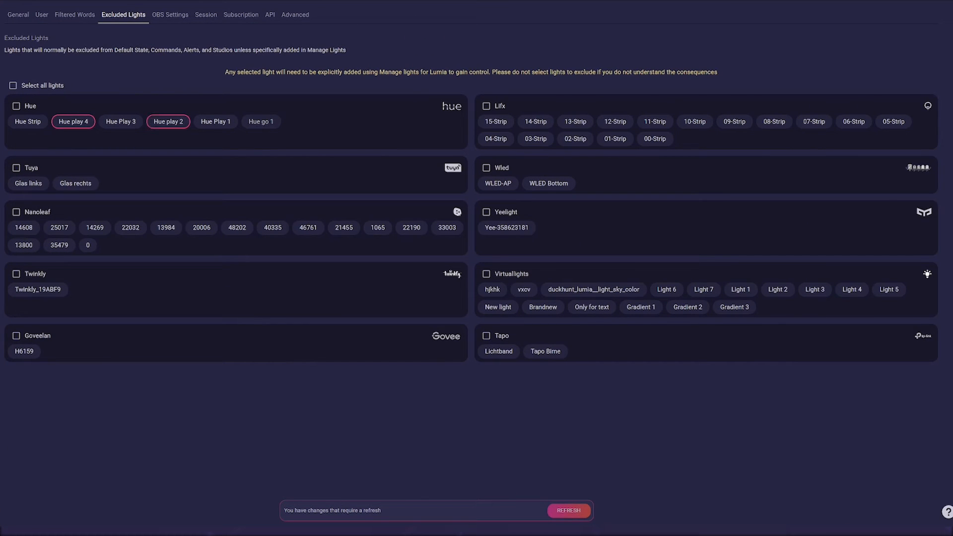
{"action": "left_click", "coordinate": [260, 122]}
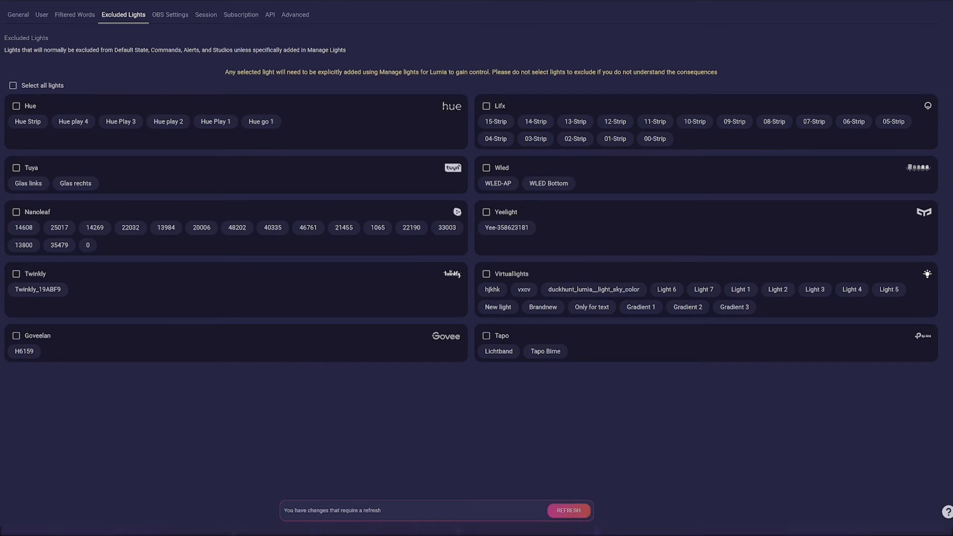
{"action": "left_click", "coordinate": [568, 510]}
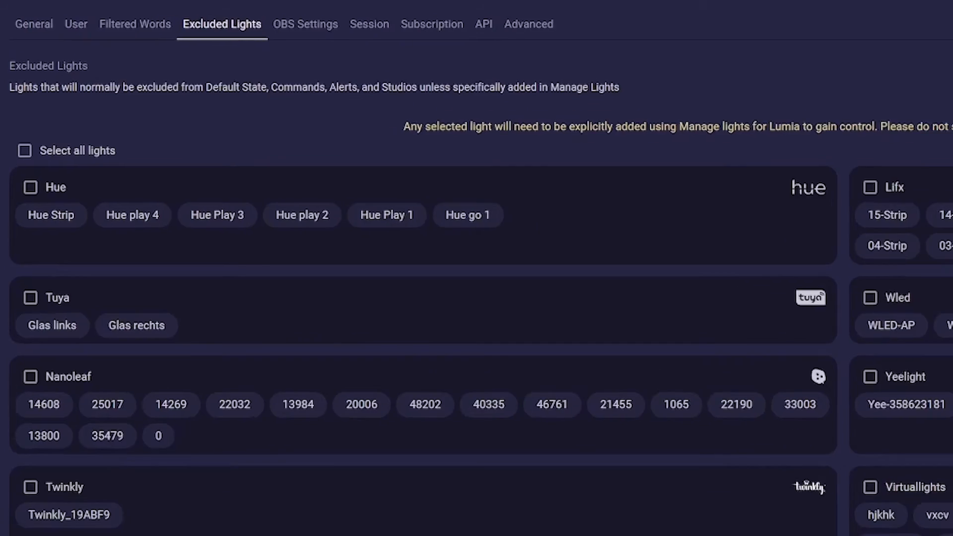
{"action": "left_click", "coordinate": [306, 24]}
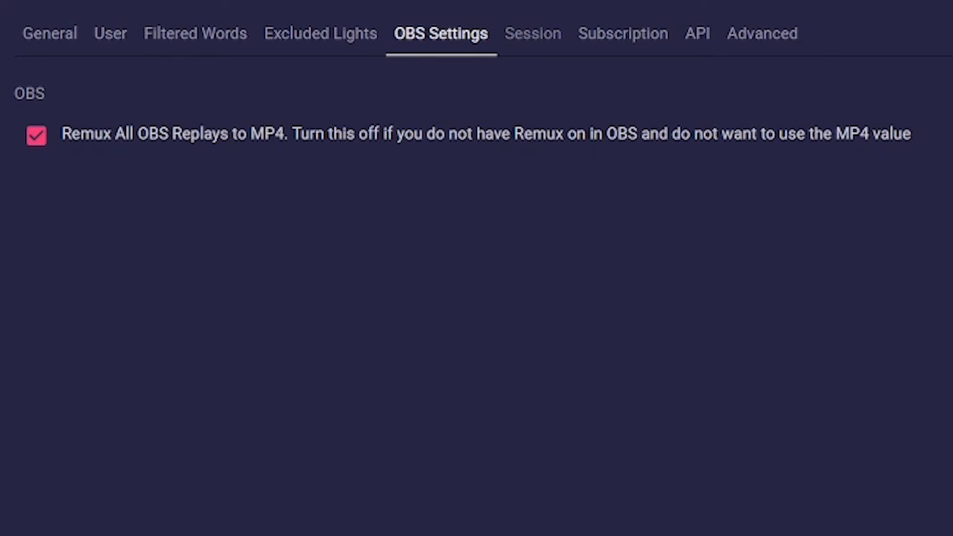
- Turn off 'Auto reset session on stream end', then view the Premium subscription details
{"action": "left_click", "coordinate": [532, 33]}
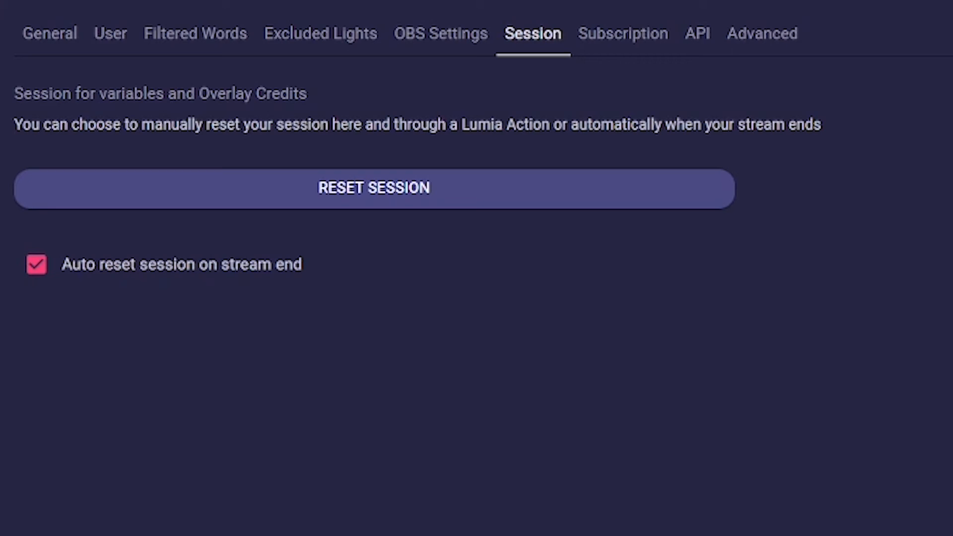
{"action": "left_click", "coordinate": [36, 264]}
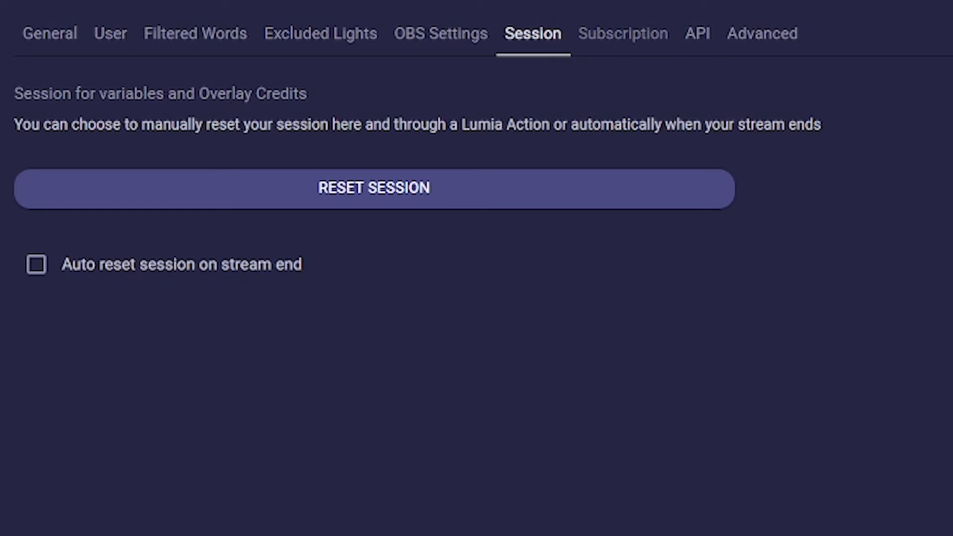
{"action": "left_click", "coordinate": [622, 33]}
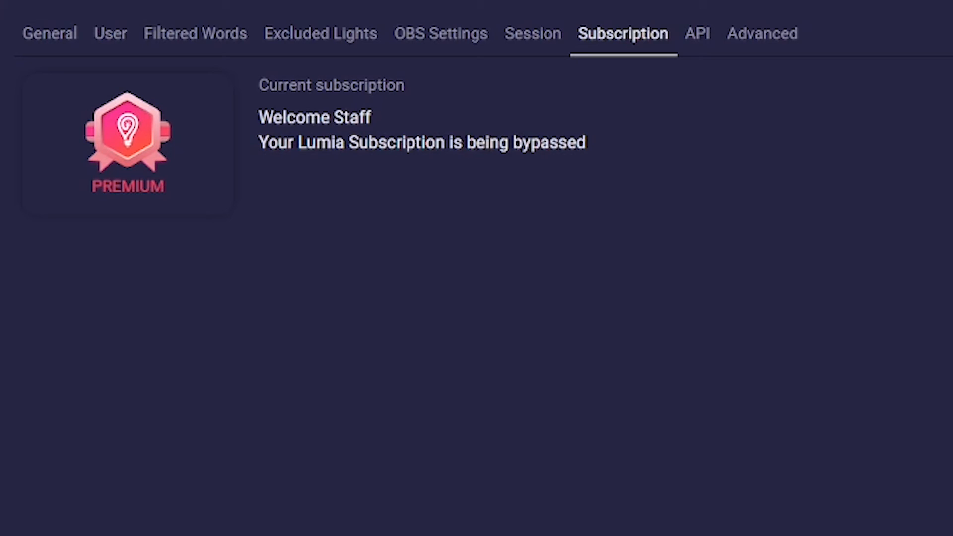
- View the API settings showing port 39231 and Enable Developers API ticked
{"action": "left_click", "coordinate": [696, 34]}
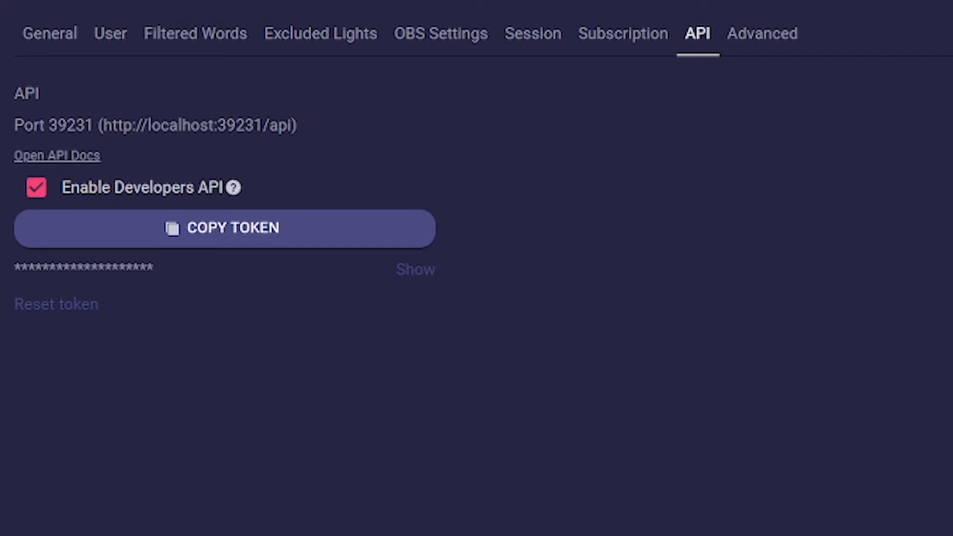
{"action": "left_click", "coordinate": [761, 33]}
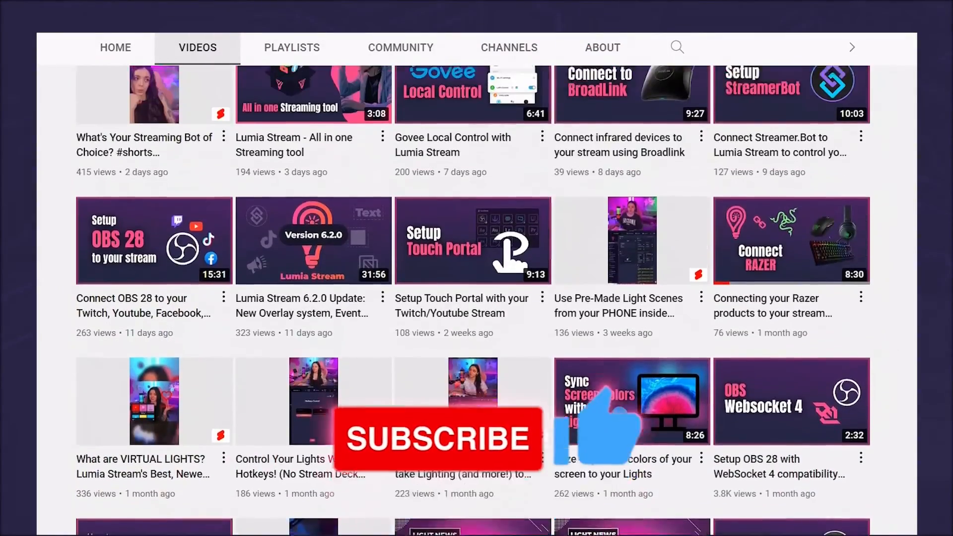
{"action": "scroll", "scroll_direction": "up", "scroll_amount": 3}
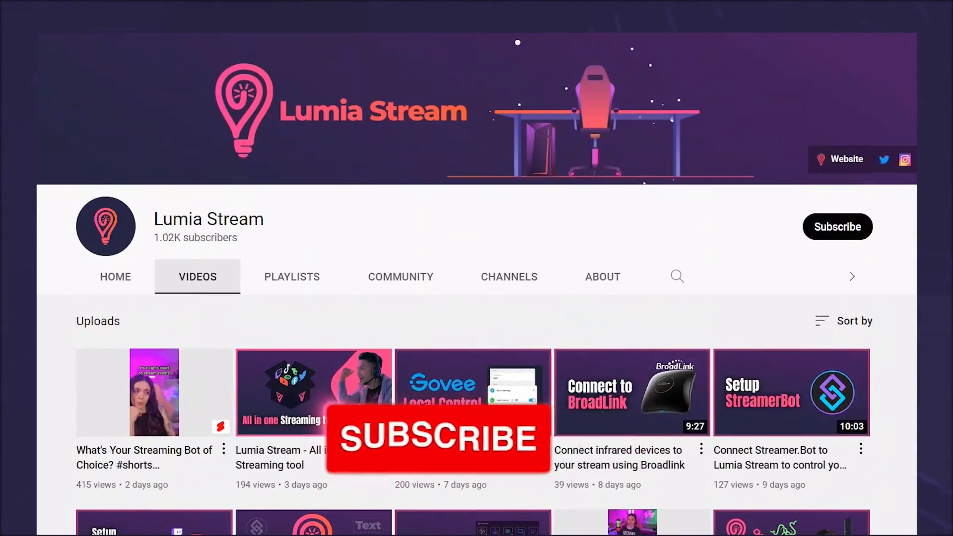